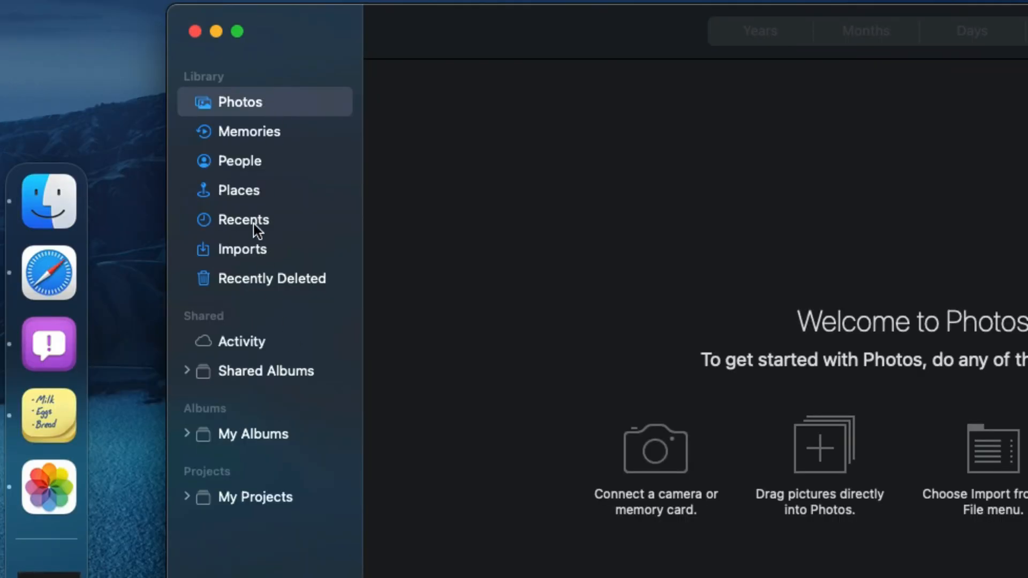
{"action": "mouse_move", "coordinate": [206, 457]}
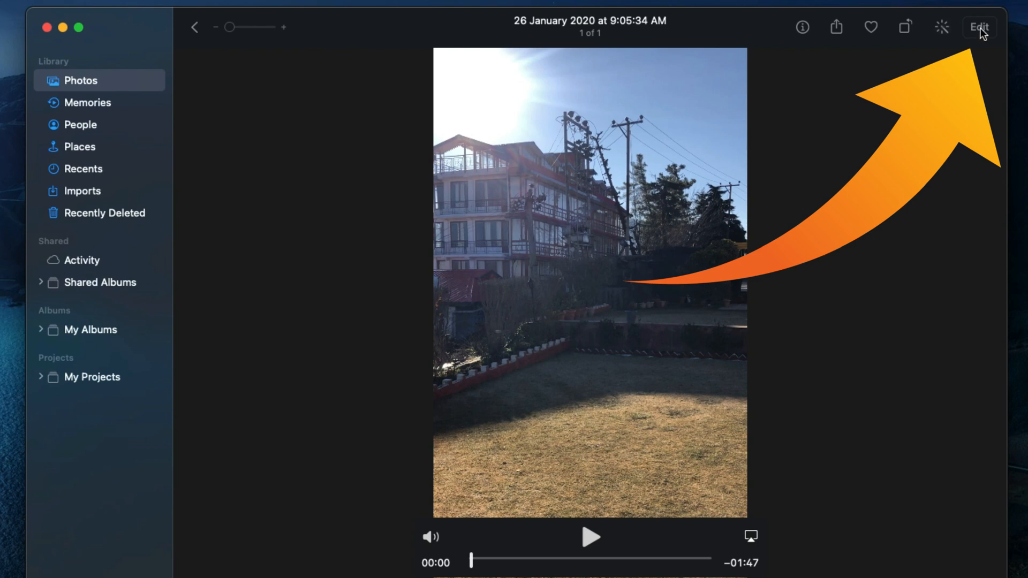
Enter editing, enable Light, Colour, Curves, Sharpen and Vignette adjustments and set the vignette radius.
{"action": "left_click", "coordinate": [981, 27]}
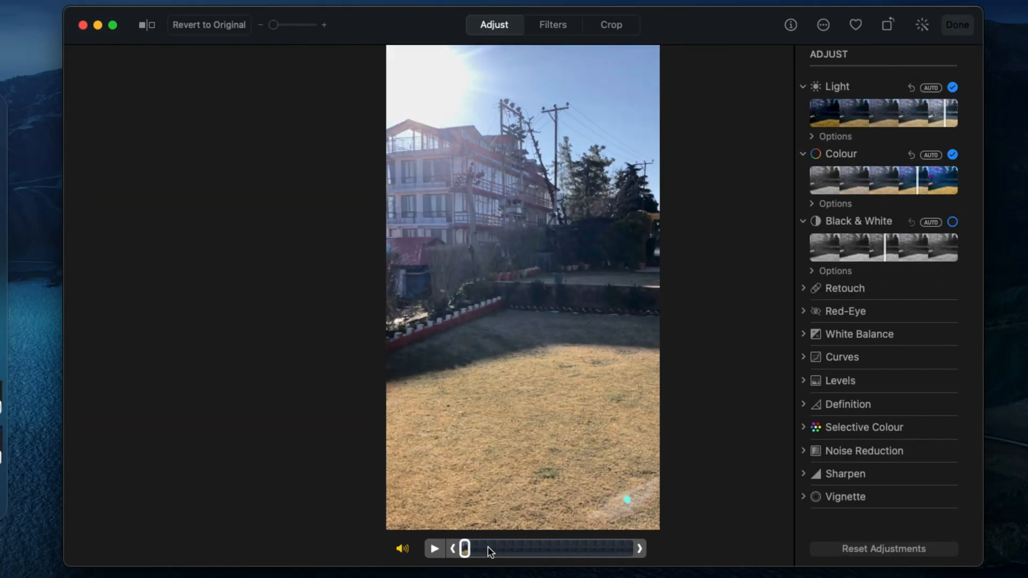
{"action": "left_click_drag", "start_coordinate": [466, 549], "coordinate": [537, 549]}
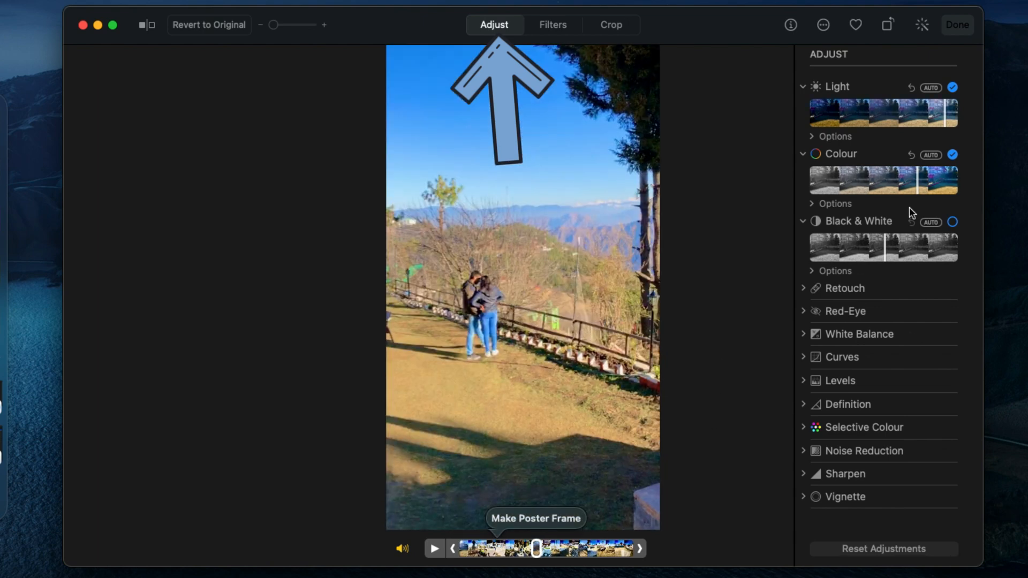
{"action": "left_click", "coordinate": [953, 222]}
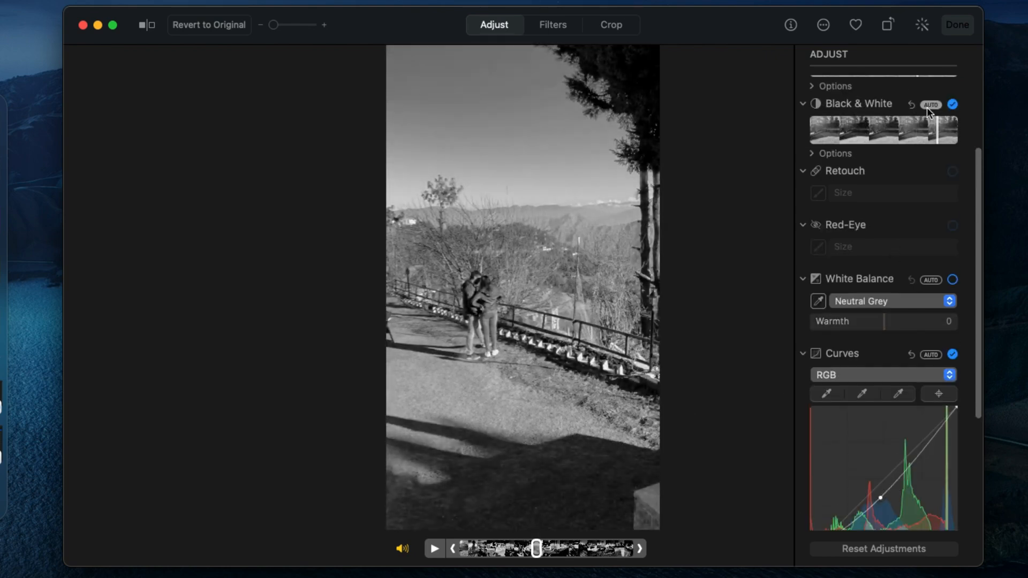
{"action": "left_click", "coordinate": [953, 104]}
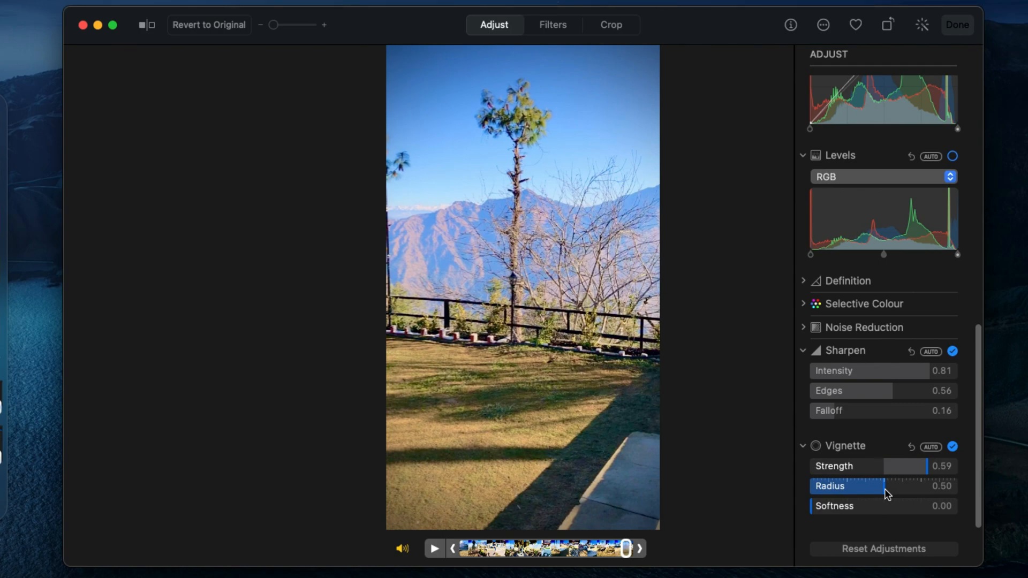
{"action": "left_click", "coordinate": [552, 24]}
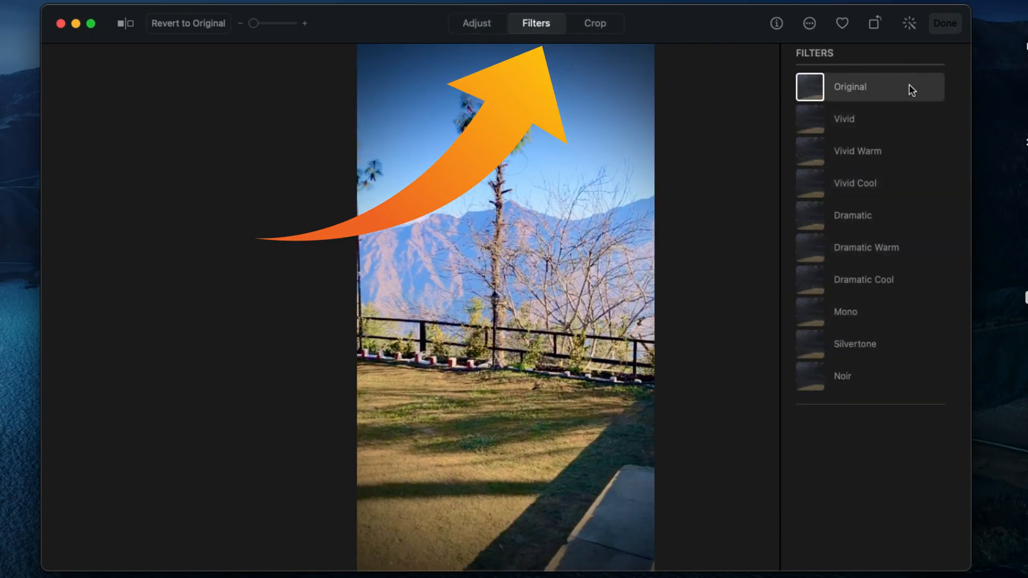
Tint the video with the Vivid Warm filter after briefly comparing it with Vivid.
{"action": "left_click", "coordinate": [857, 151]}
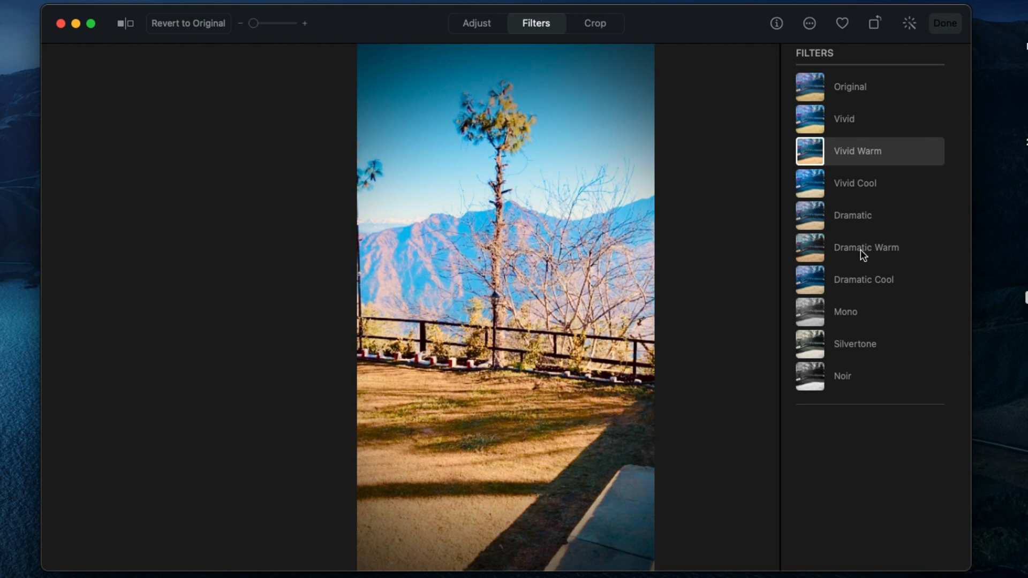
{"action": "left_click", "coordinate": [857, 151]}
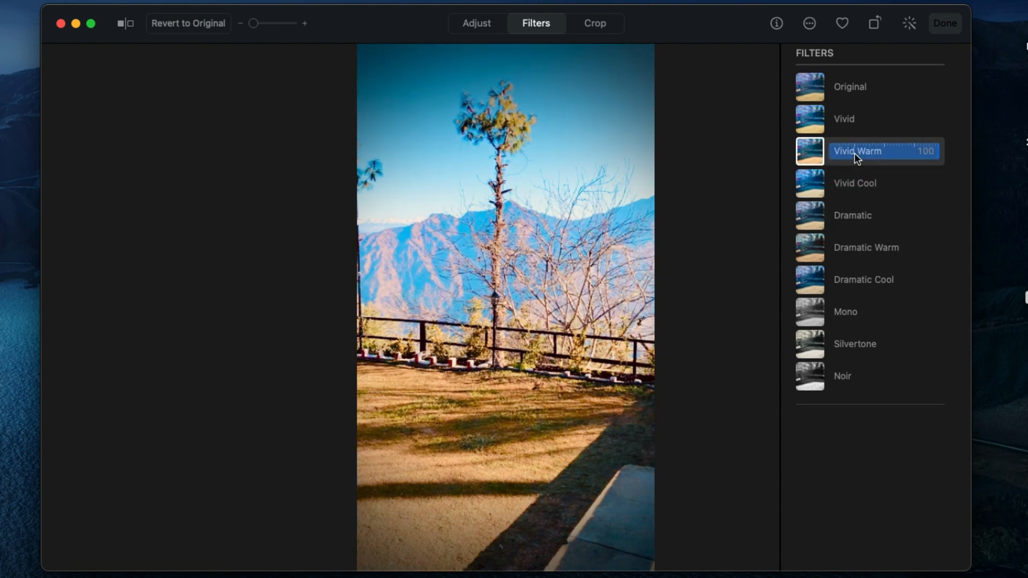
{"action": "left_click", "coordinate": [844, 119]}
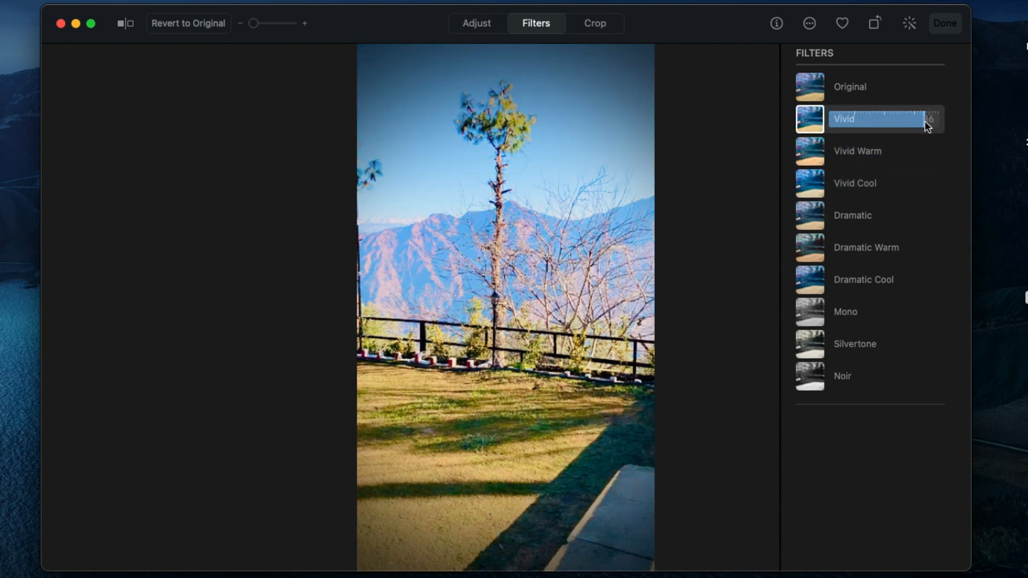
{"action": "left_click", "coordinate": [857, 151]}
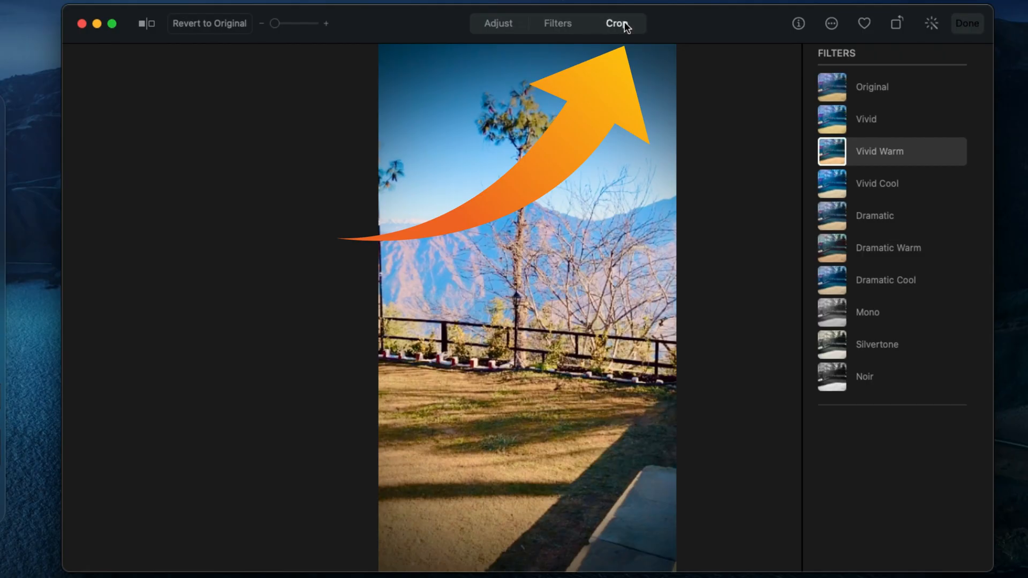
Constrain the crop to a landscape 16:9 frame after trying the 3:5 ratio.
{"action": "left_click", "coordinate": [616, 22]}
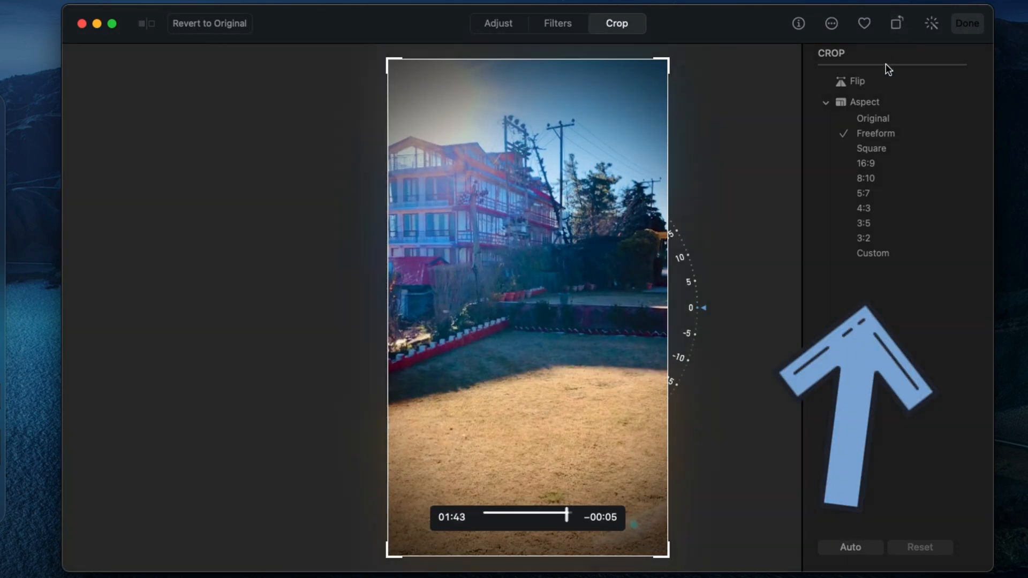
{"action": "left_click", "coordinate": [866, 163]}
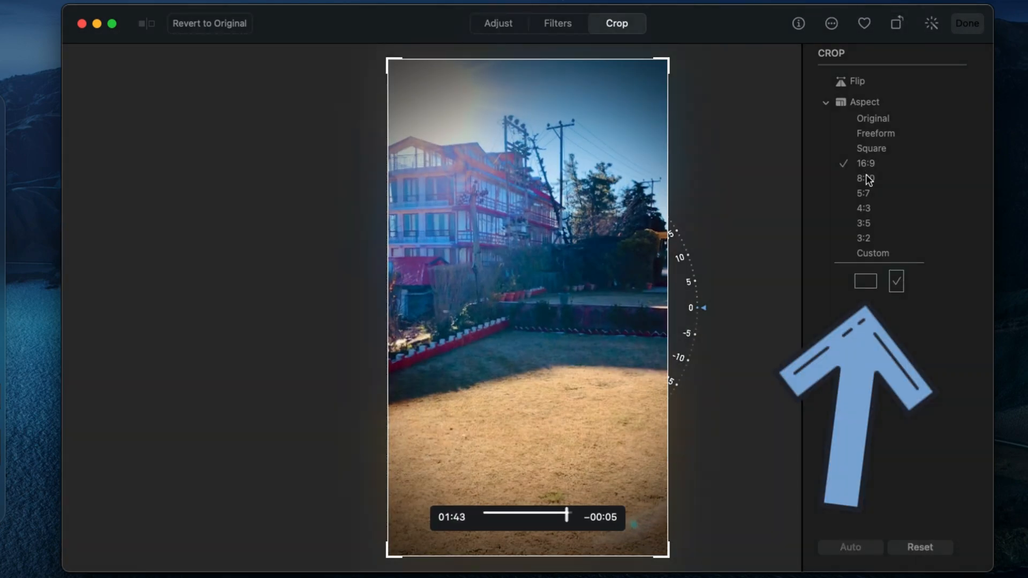
{"action": "mouse_move", "coordinate": [878, 241]}
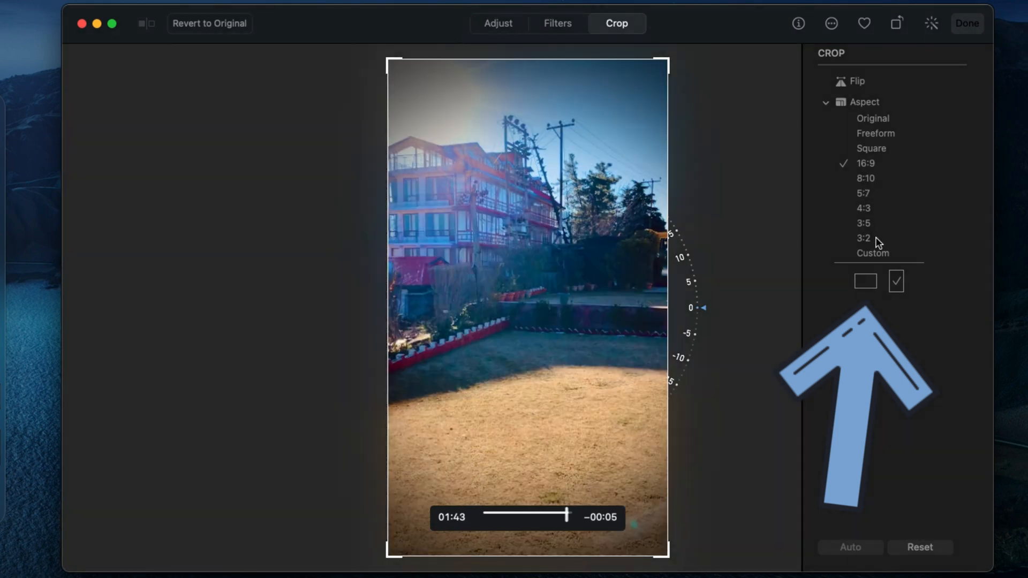
{"action": "left_click", "coordinate": [864, 223]}
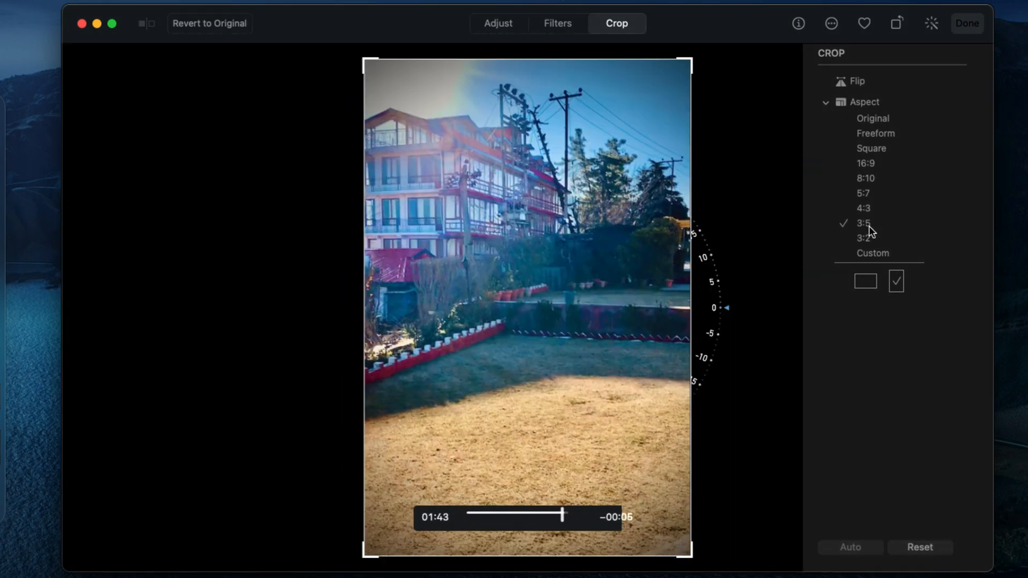
{"action": "left_click", "coordinate": [865, 163]}
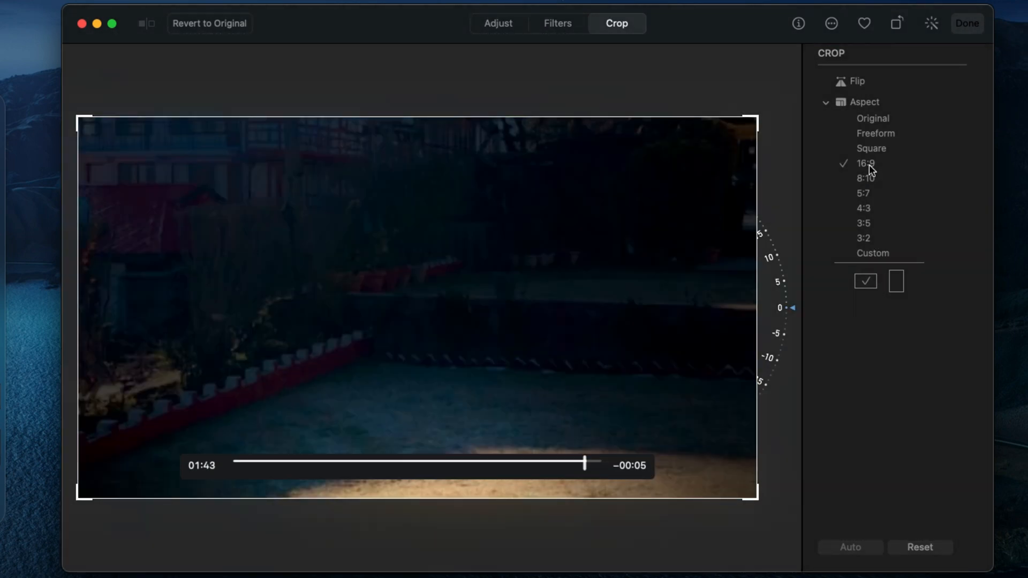
Scrub through the cropped video to check it and go back to the adjustment controls.
{"action": "left_click_drag", "start_coordinate": [586, 462], "coordinate": [536, 462]}
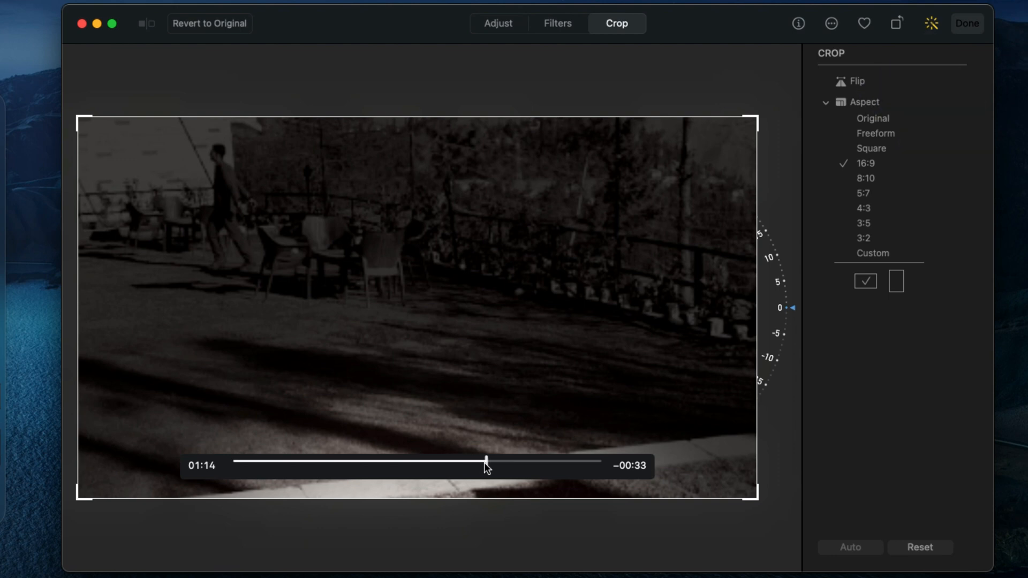
{"action": "left_click_drag", "start_coordinate": [487, 460], "coordinate": [594, 460]}
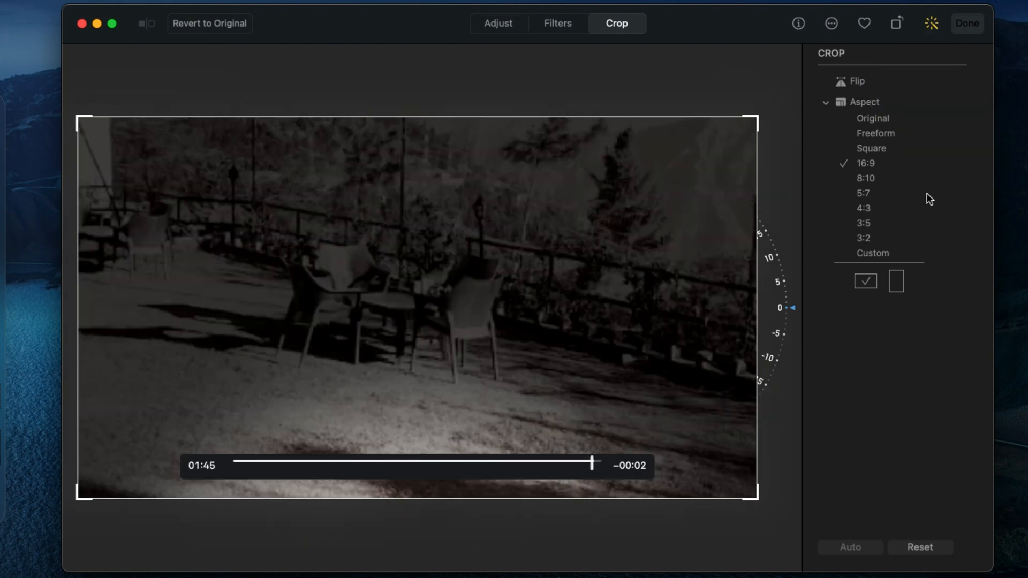
{"action": "left_click", "coordinate": [498, 22]}
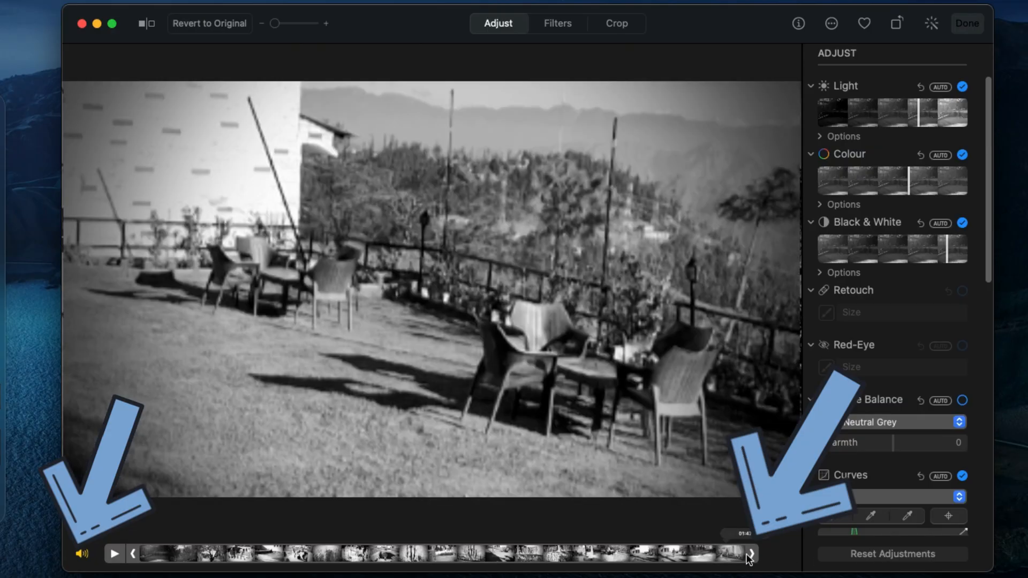
Pull both timeline trim handles inward so only the middle portion of the clip remains.
{"action": "left_click_drag", "start_coordinate": [748, 554], "coordinate": [563, 554]}
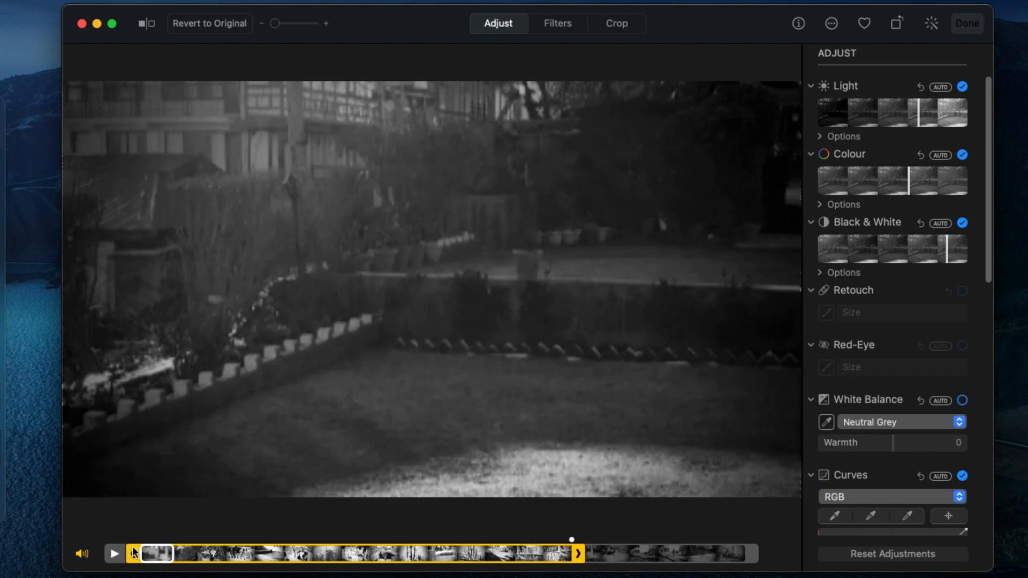
{"action": "left_click_drag", "start_coordinate": [142, 553], "coordinate": [355, 554]}
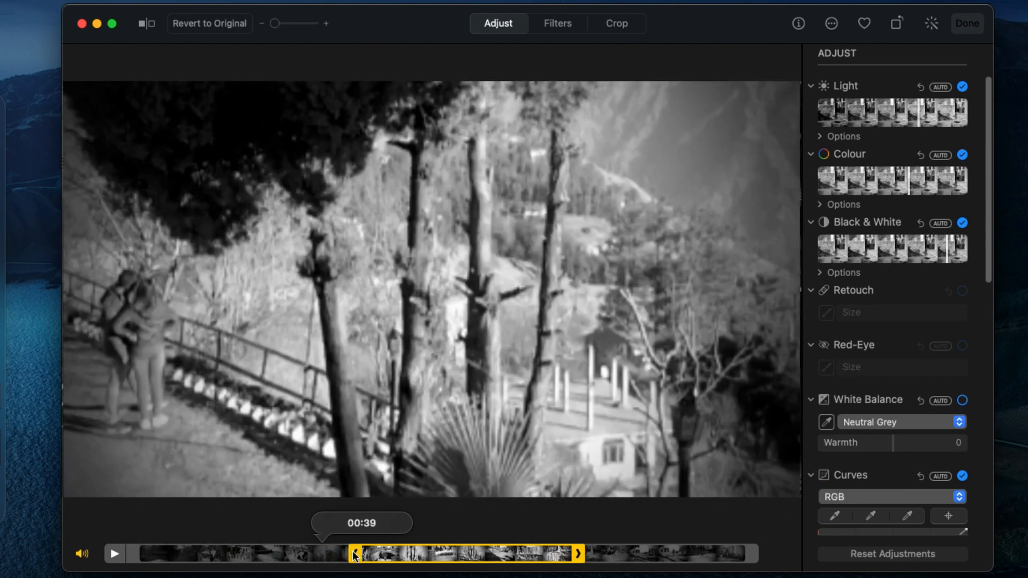
{"action": "left_click", "coordinate": [114, 554]}
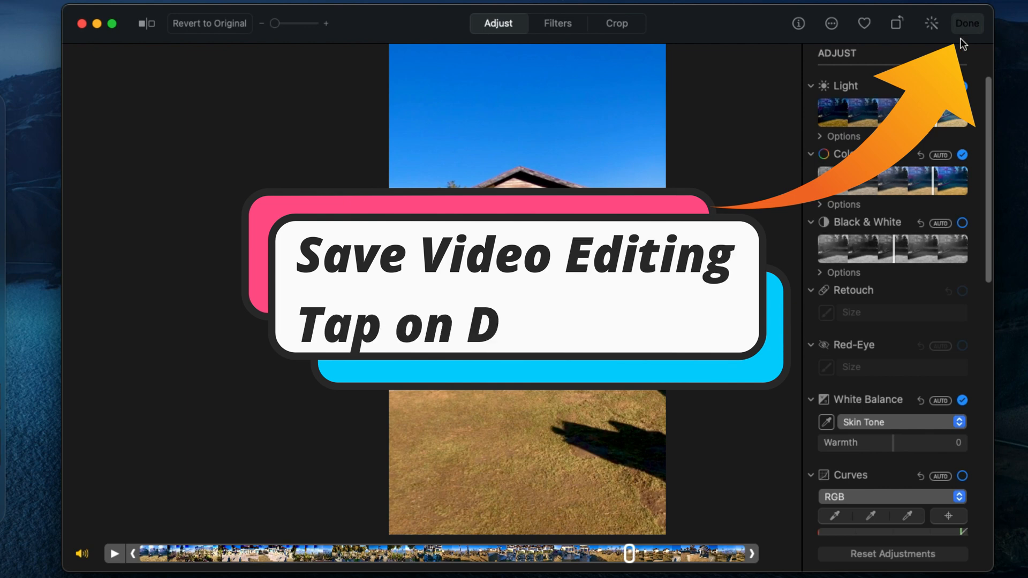
Save the edits with Done, then briefly play and pause the finished video in the viewer.
{"action": "left_click", "coordinate": [967, 22]}
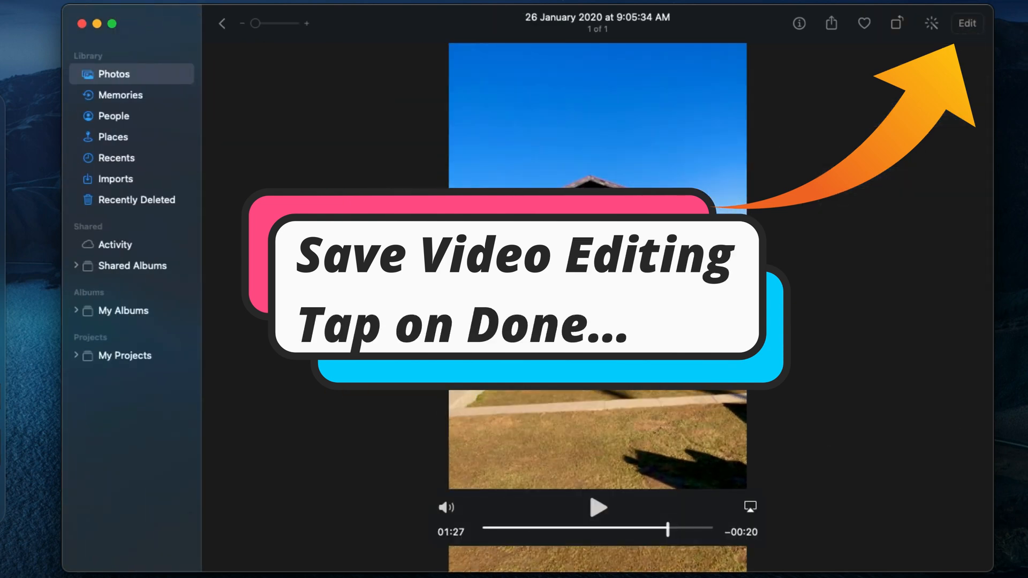
{"action": "left_click", "coordinate": [598, 507]}
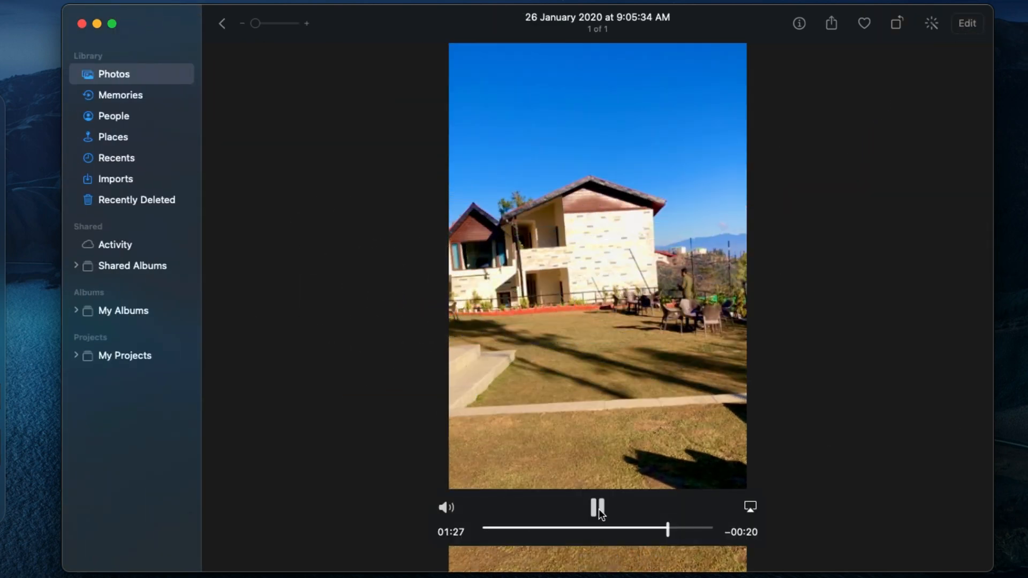
{"action": "left_click", "coordinate": [597, 506]}
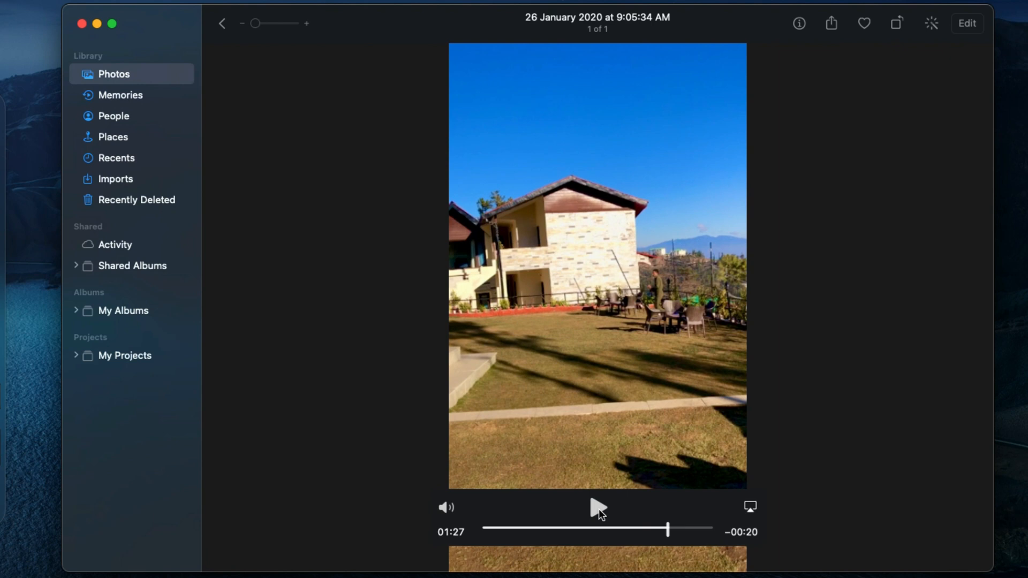